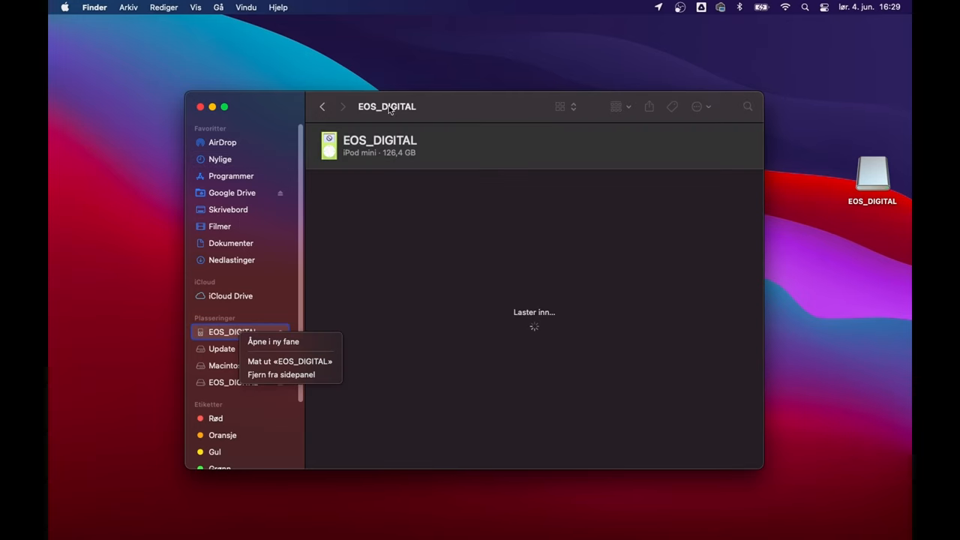
- Restore the iPod mini EOS_DIGITAL to factory settings and confirm the erase
left_click(517, 111)
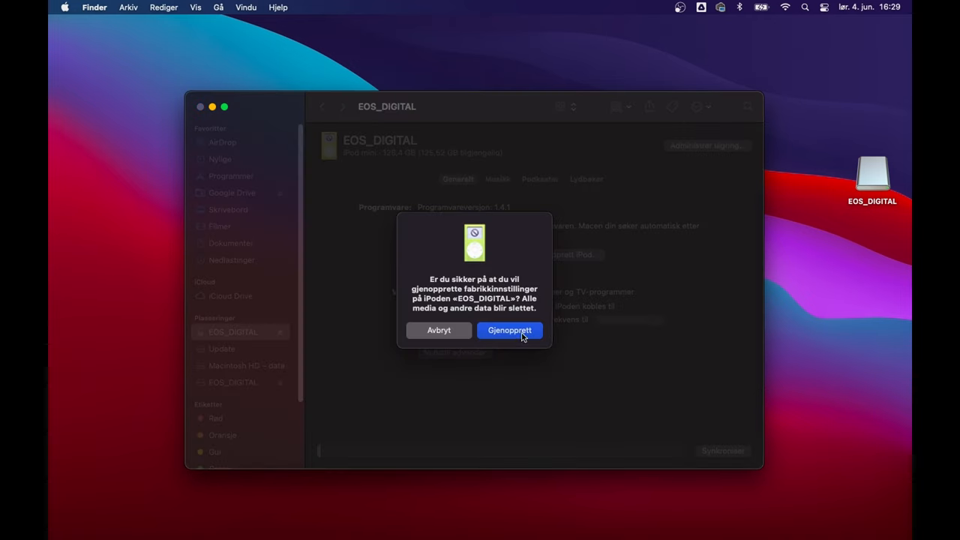
left_click(509, 330)
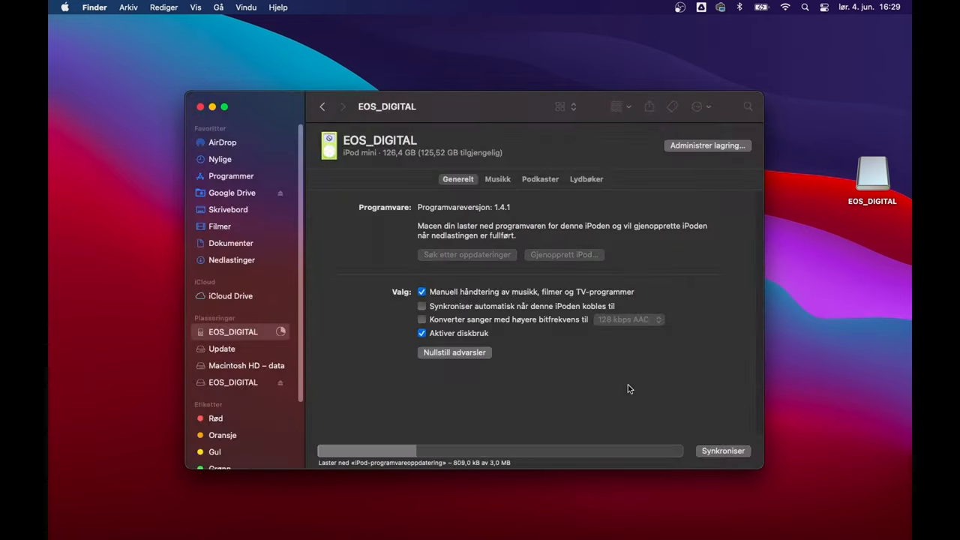